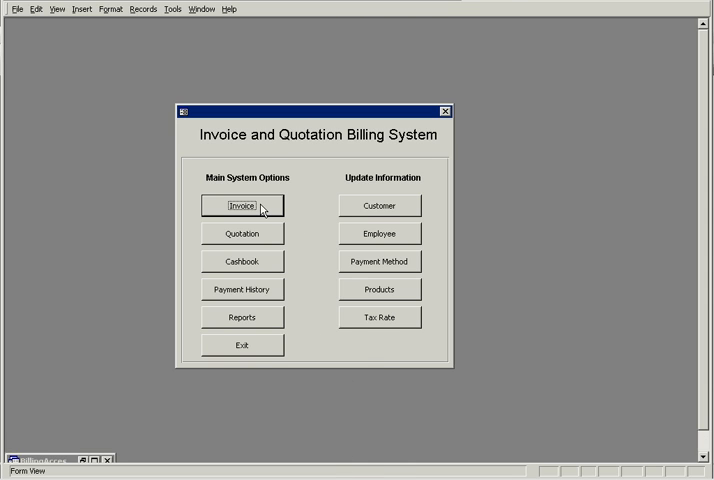
- Create a new invoice and assign customer John Smith of Office Supplies Ltd
left_click(241, 205)
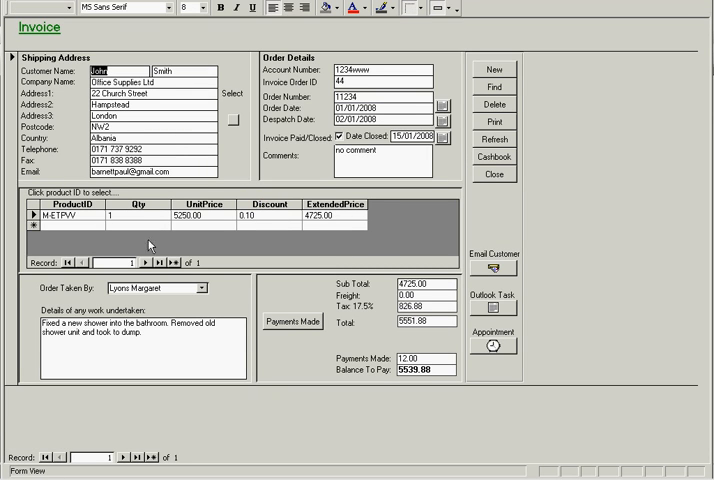
left_click(499, 67)
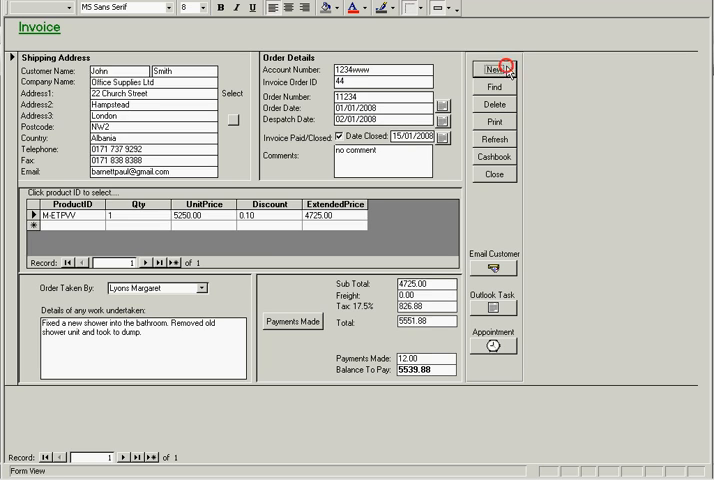
left_click(498, 66)
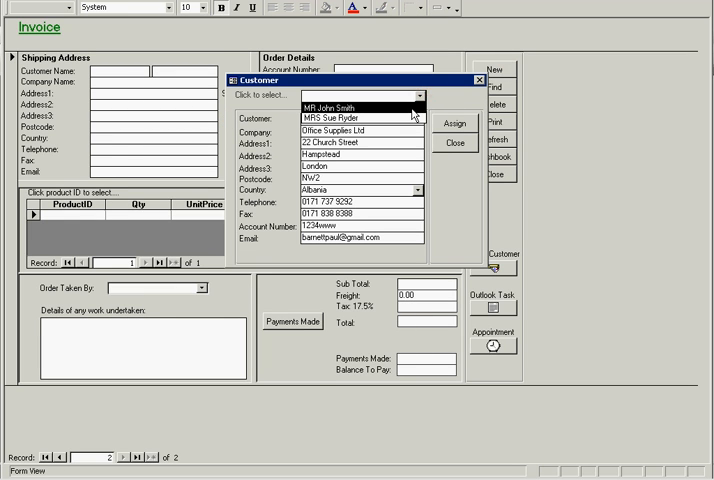
left_click(453, 127)
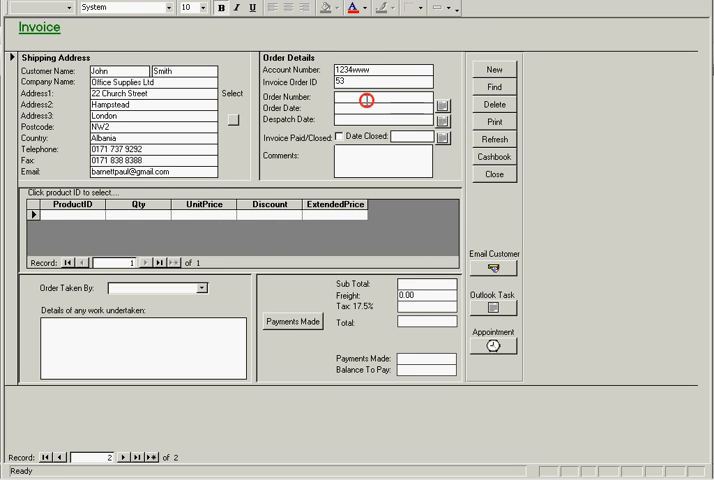
- Enter order 232222 with dates, product M-ETPVV and 12.00 freight, totalling 5563.88
left_click(385, 96)
type("232222")
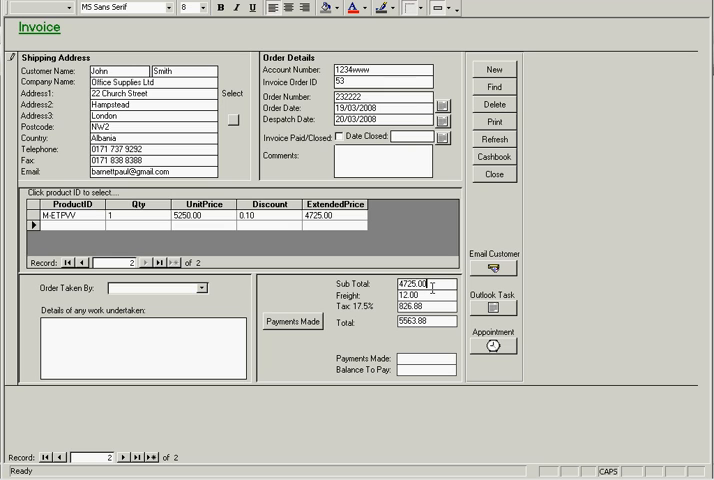
- Add a 13.00 credit card payment dated 19/03/2008 to the invoice
left_click(293, 321)
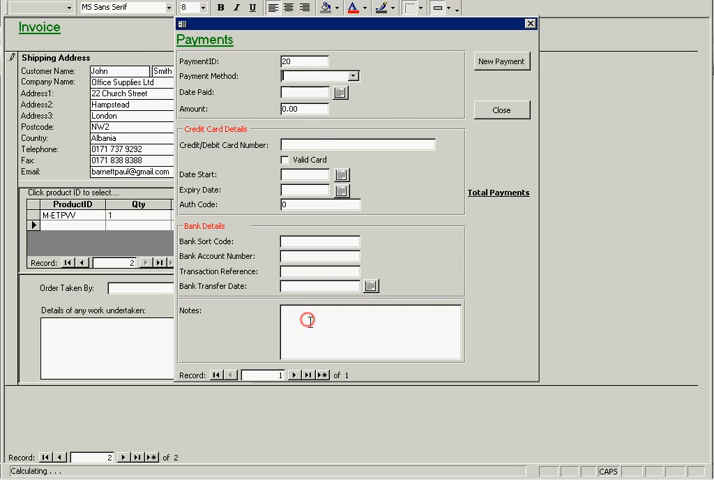
left_click(352, 75)
type("1")
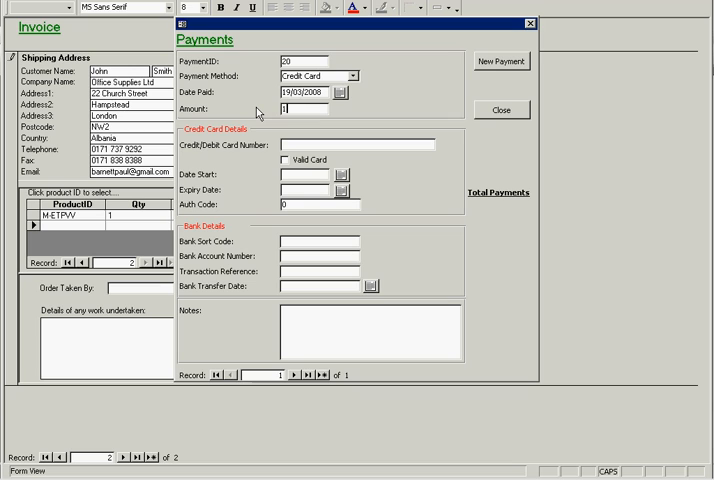
type("3.00")
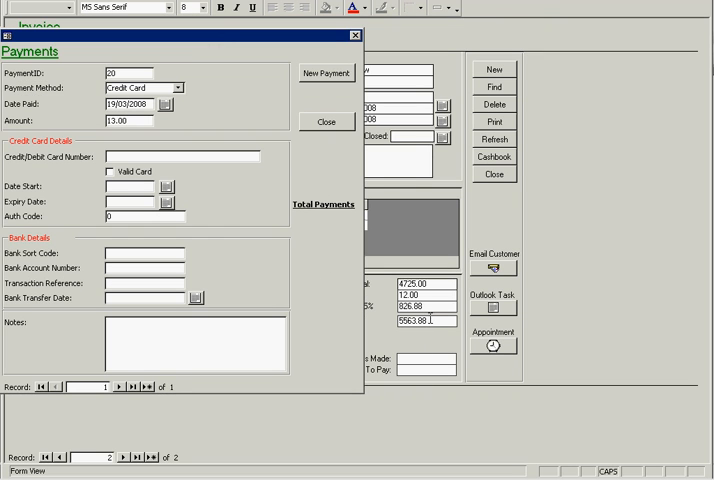
left_click(325, 121)
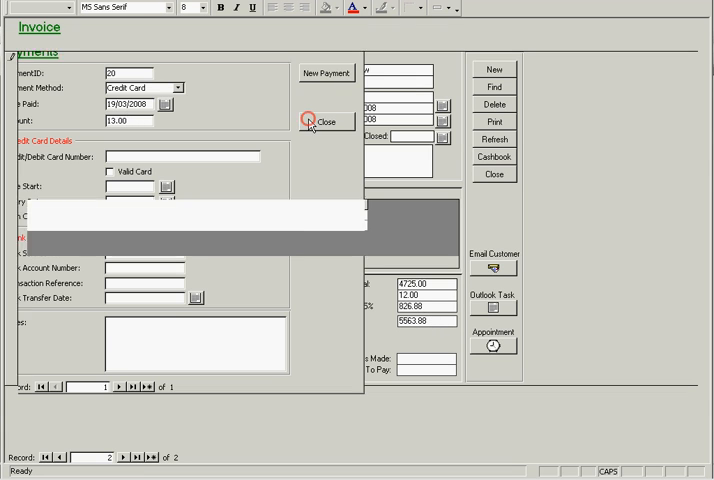
left_click(320, 121)
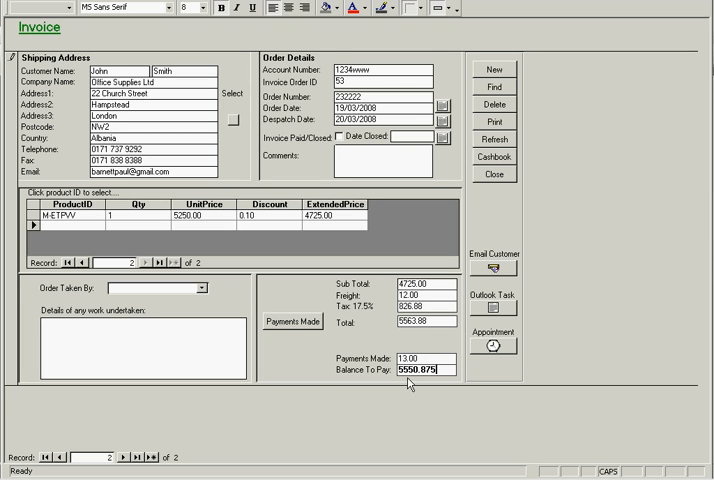
mouse_move(430, 395)
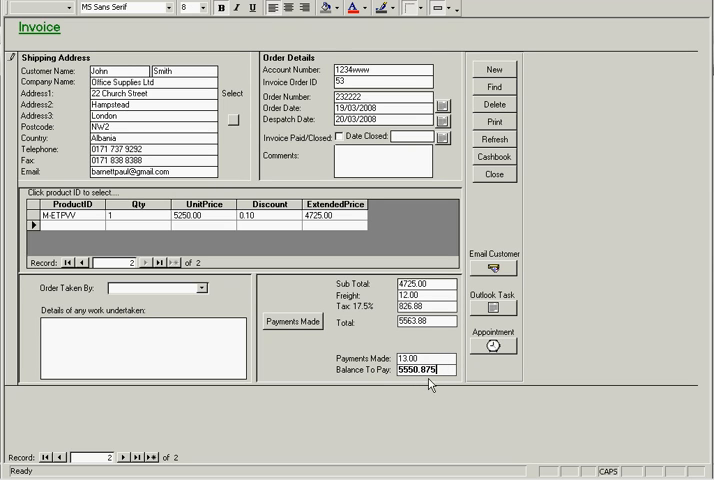
mouse_move(197, 291)
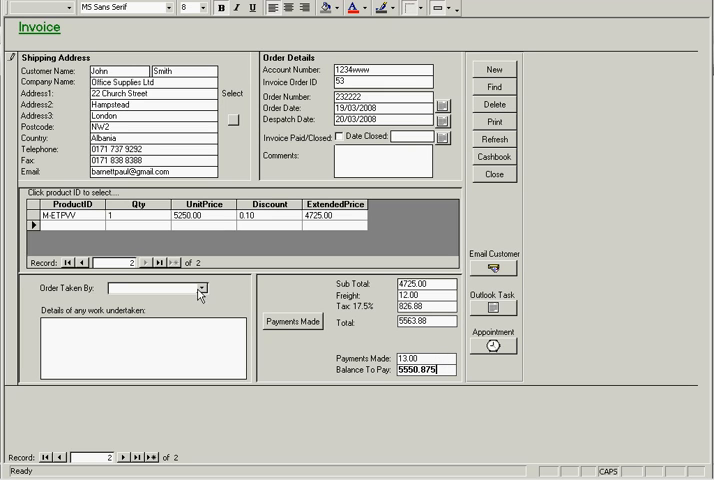
left_click(201, 290)
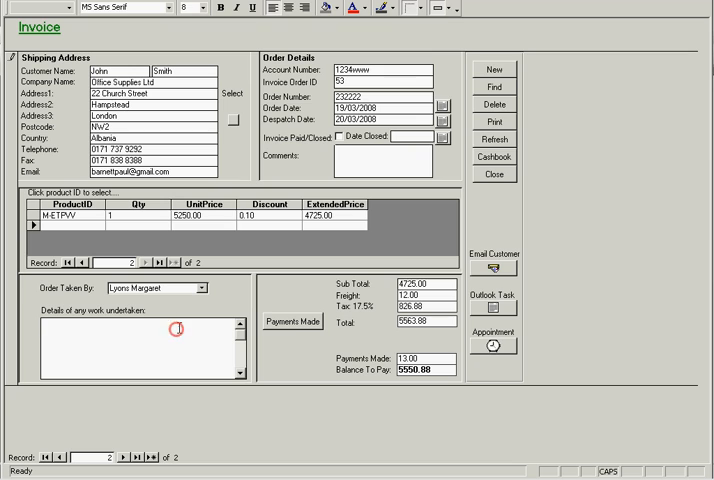
type("Test invoice")
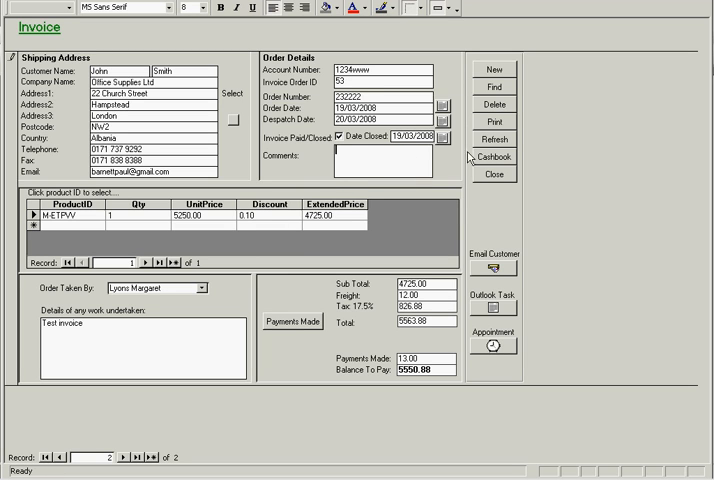
- Export the 11090.75 invoices cashbook to Excel as Cashbook.XLS
left_click(496, 157)
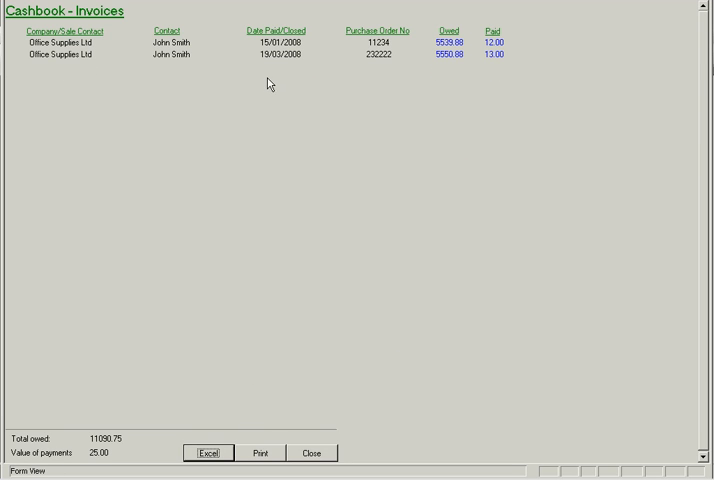
mouse_move(459, 72)
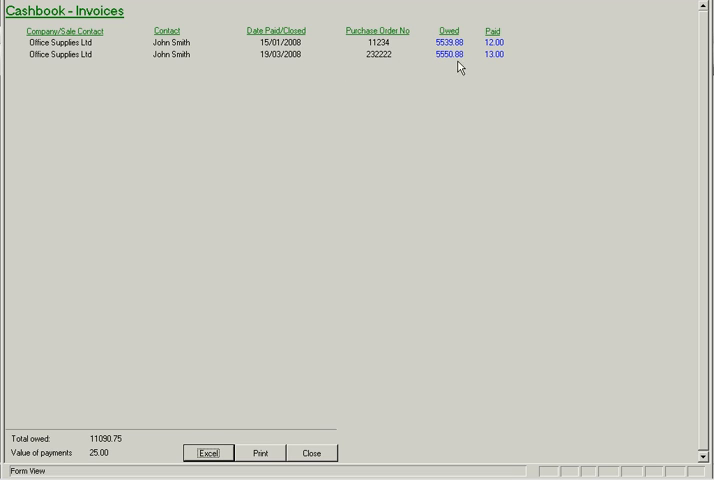
mouse_move(453, 69)
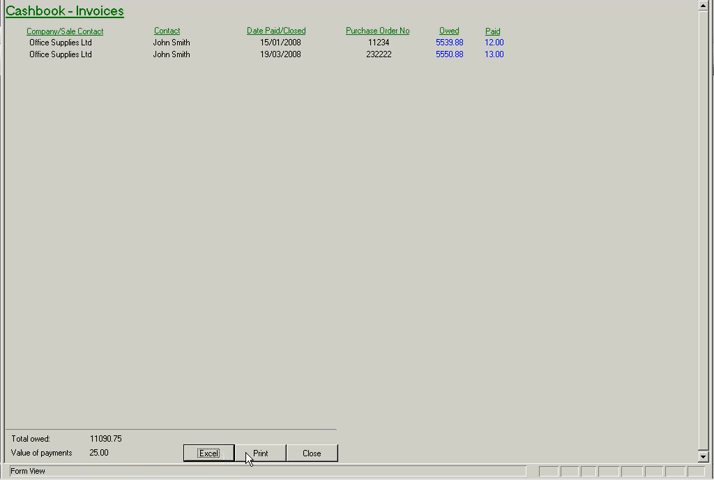
left_click(265, 453)
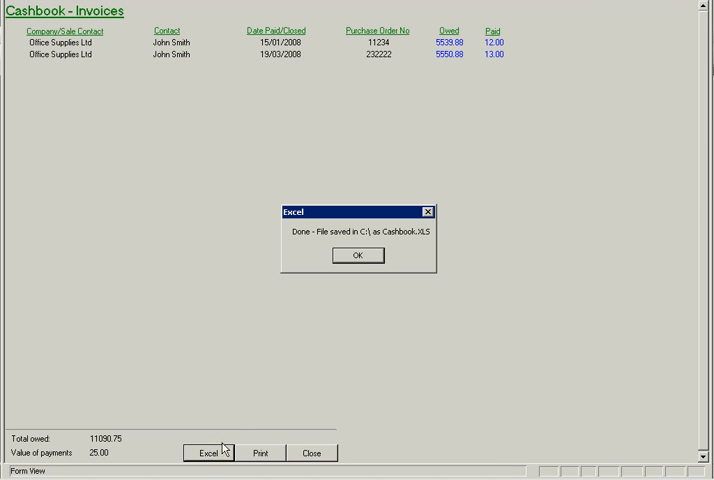
left_click(357, 255)
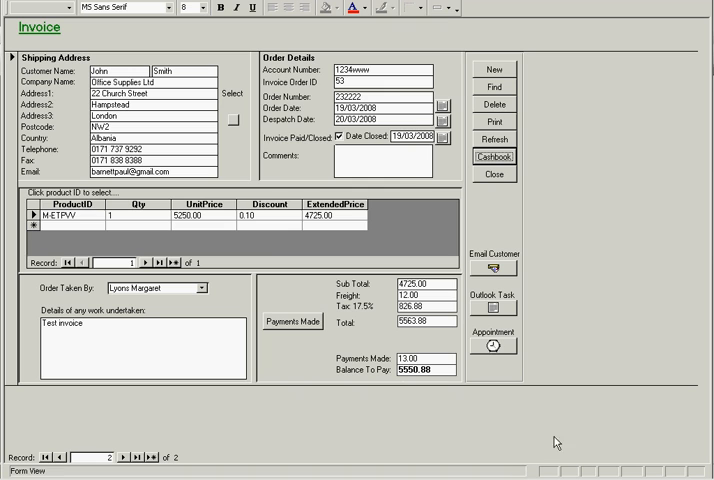
- Start a customer email, then close the invoice form back to the switchboard
left_click(496, 267)
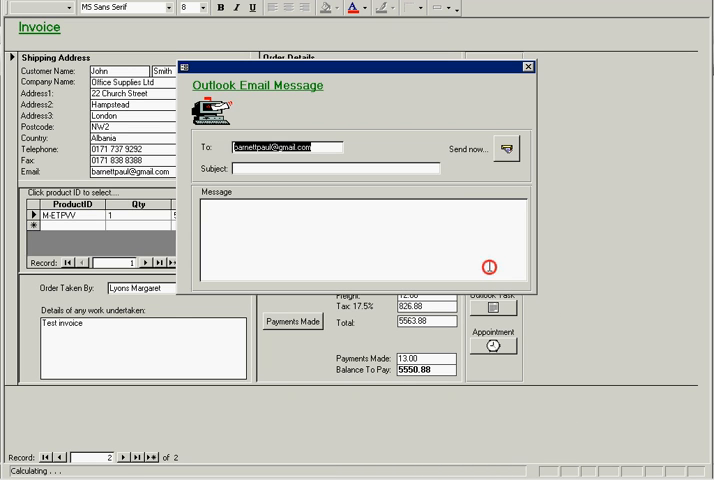
left_click(527, 65)
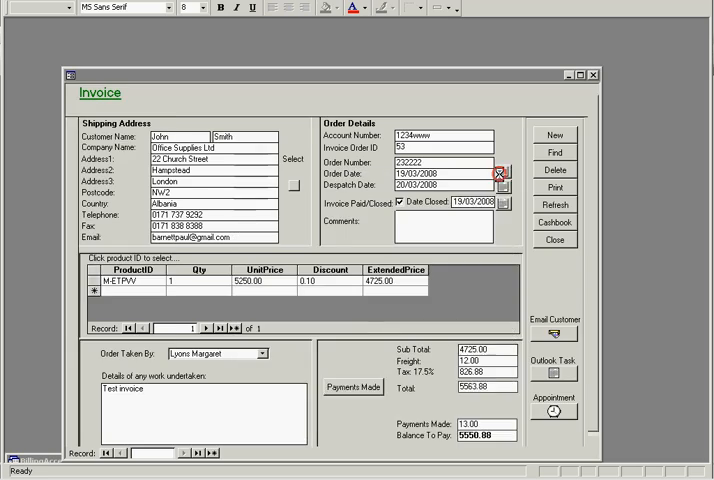
left_click(555, 240)
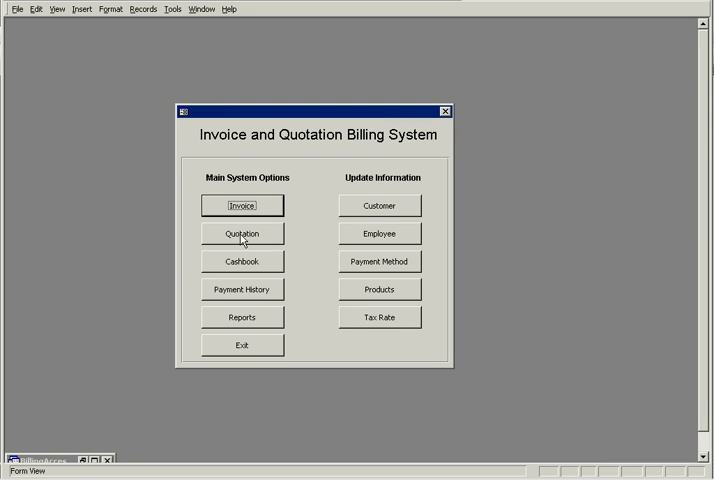
left_click(241, 233)
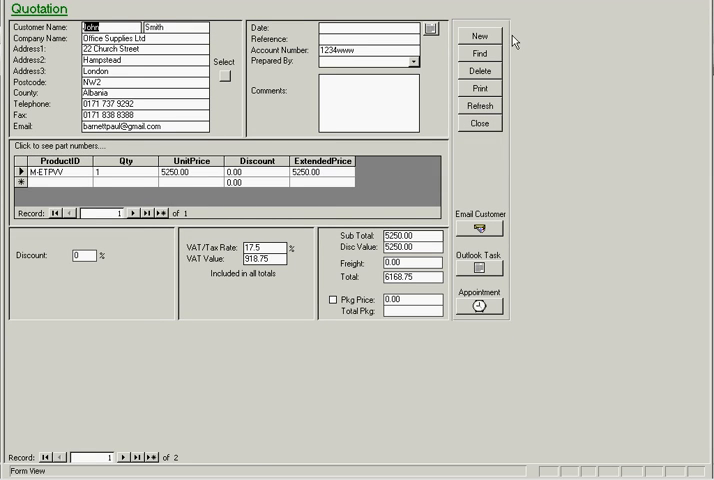
left_click(490, 33)
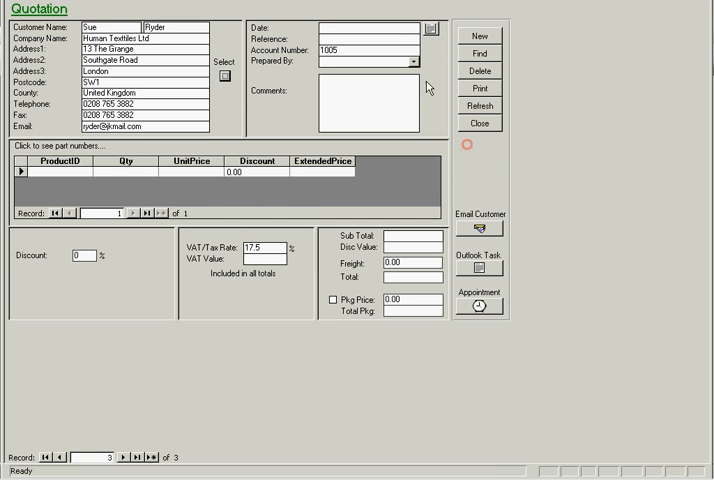
left_click(428, 22)
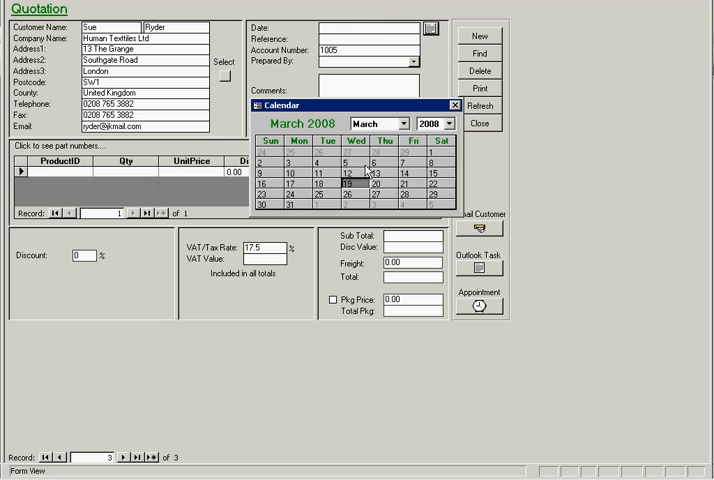
left_click(347, 185)
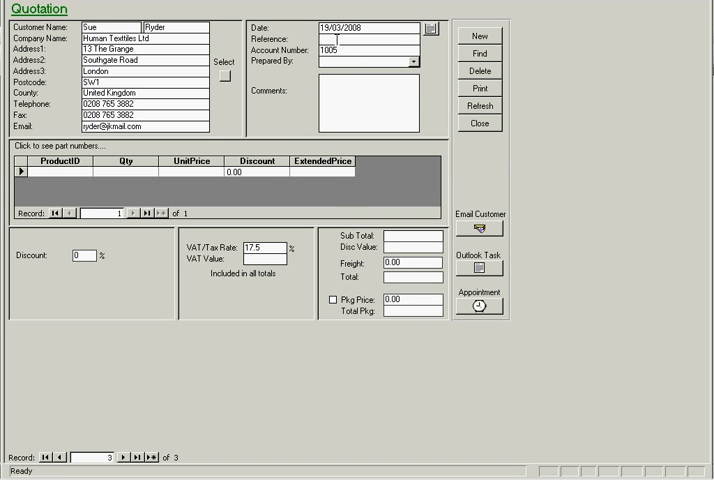
type("43333")
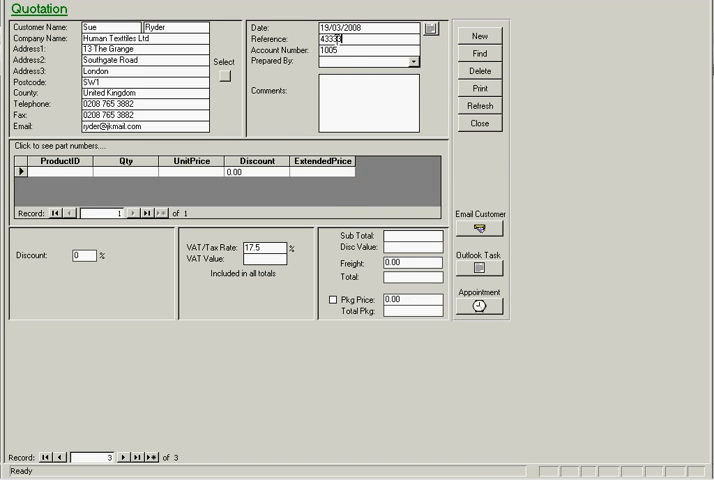
left_click(411, 65)
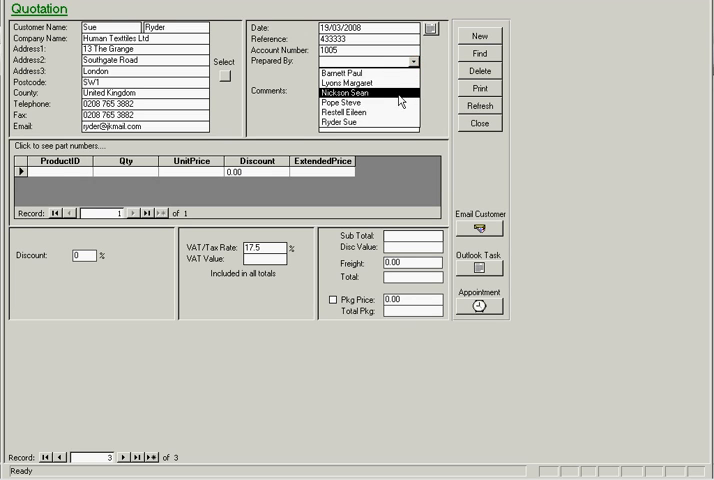
left_click(347, 90)
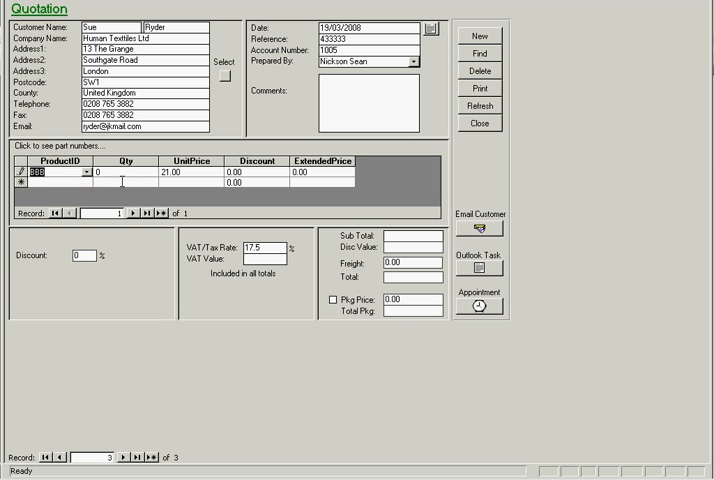
- Give BBB quantity 3, 30% discount, 10.00 freight, and a 2340.00 package price
type("3")
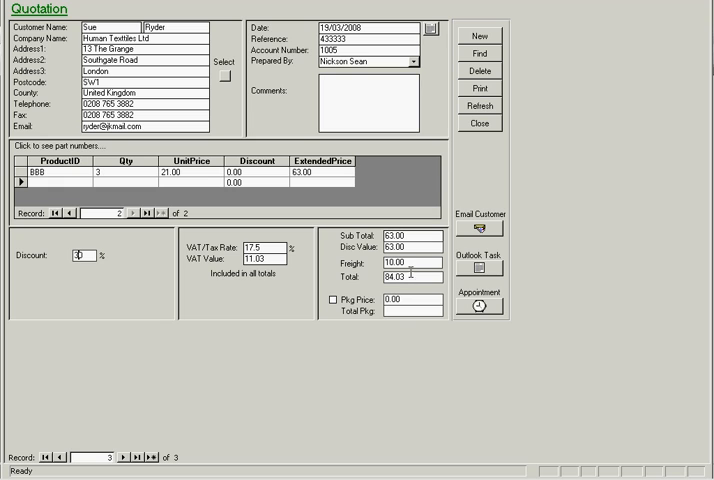
type("30")
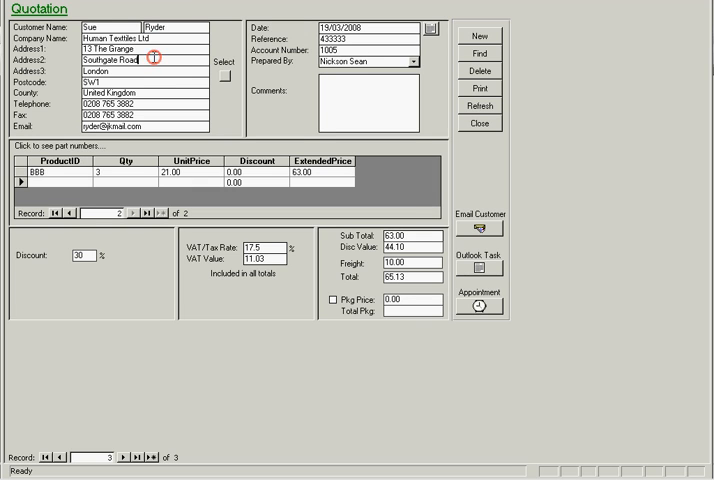
left_click(331, 299)
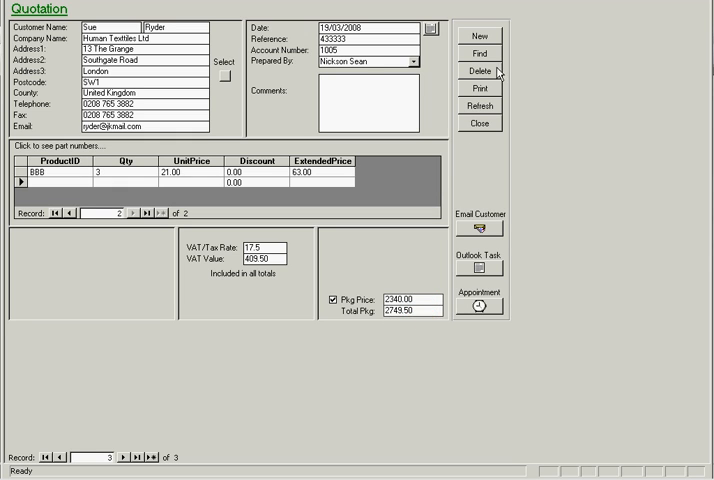
- Preview the quotation's printed report, then close the Quotation form
left_click(482, 88)
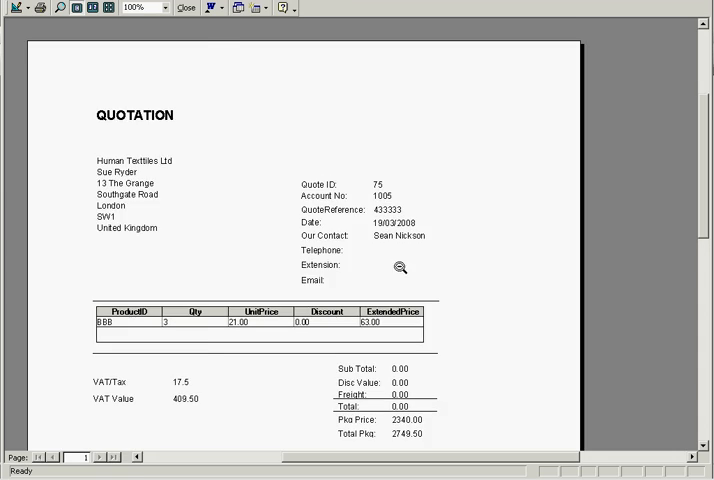
scroll("down", 3)
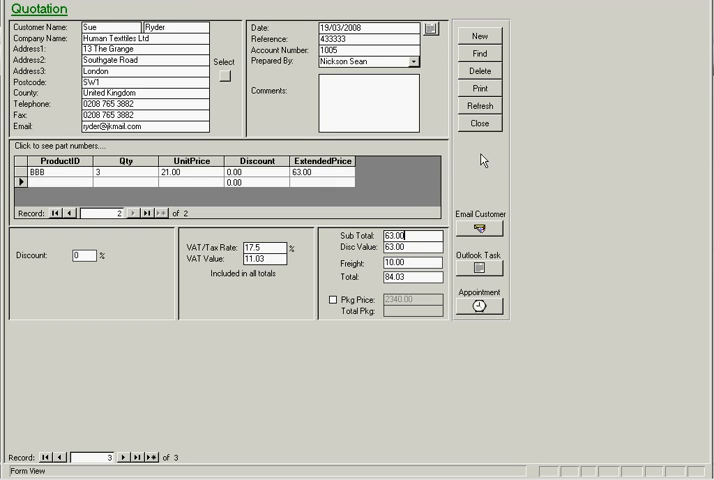
left_click(479, 123)
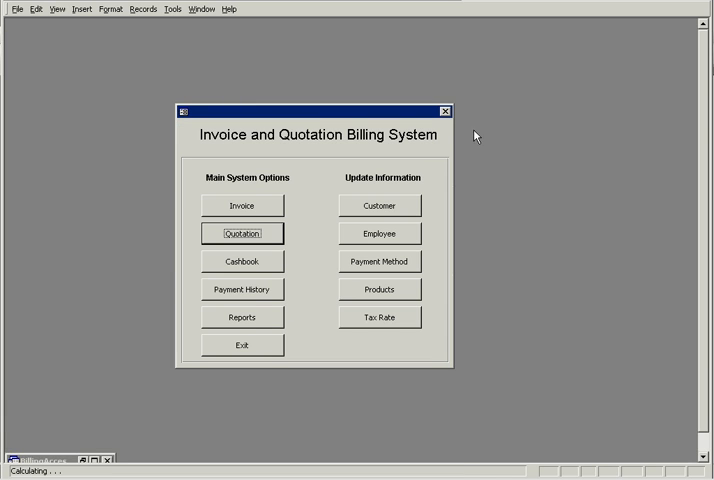
- Export the 25.00 payment history to Excel as PaymentHistory.xls
left_click(241, 289)
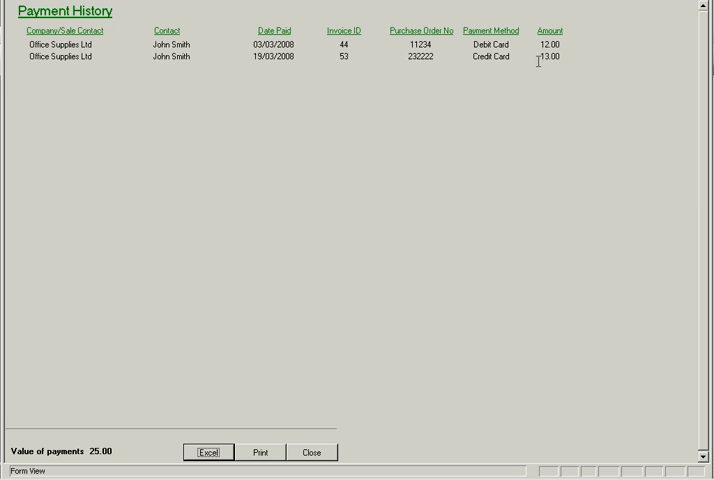
left_click(209, 452)
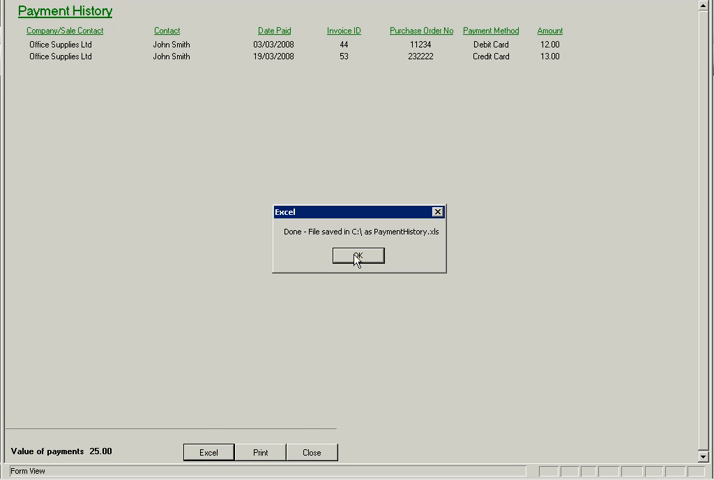
left_click(358, 255)
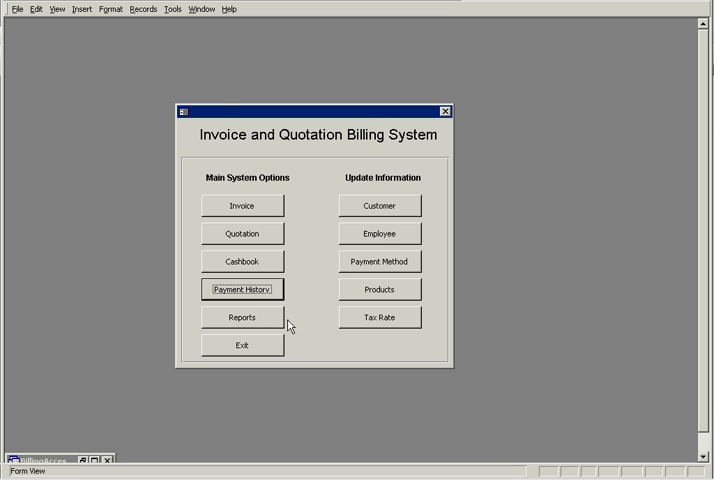
- Choose the Invoices Closed report from the reports list and print it
left_click(241, 317)
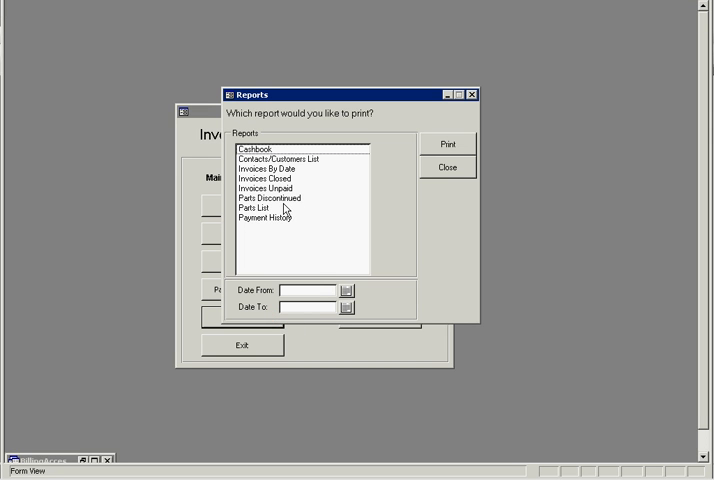
left_click(265, 179)
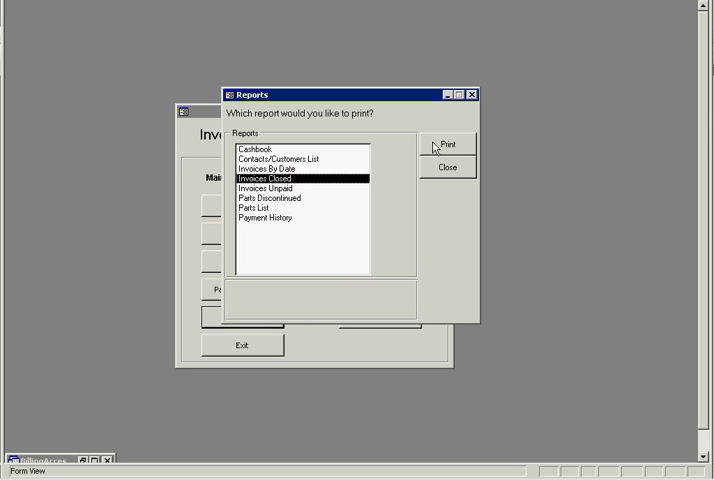
left_click(446, 143)
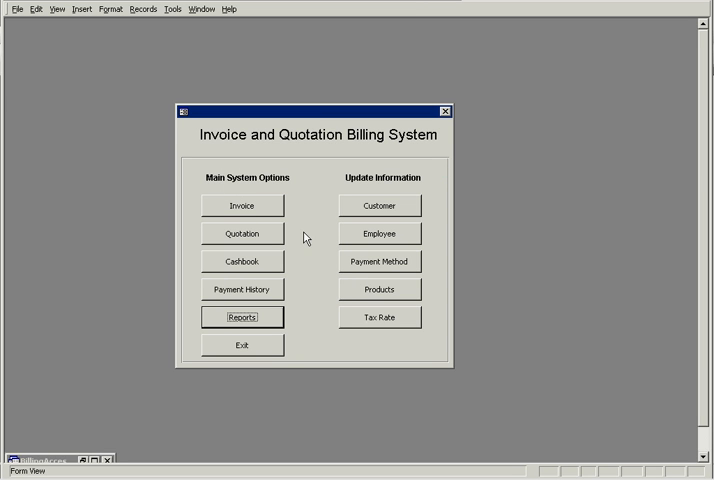
mouse_move(327, 357)
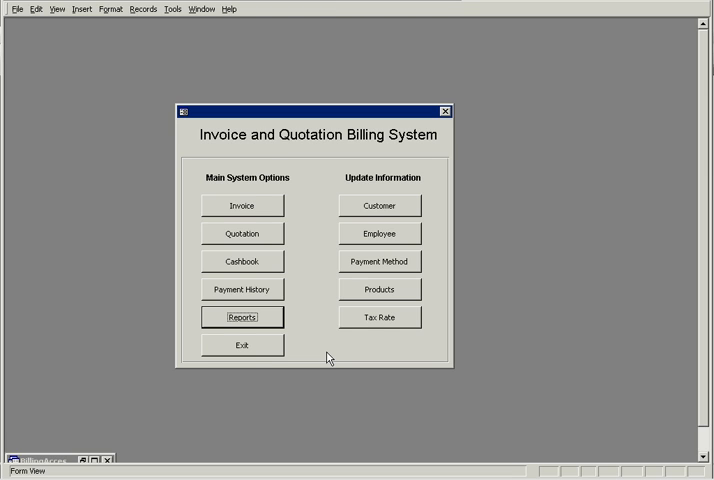
mouse_move(341, 394)
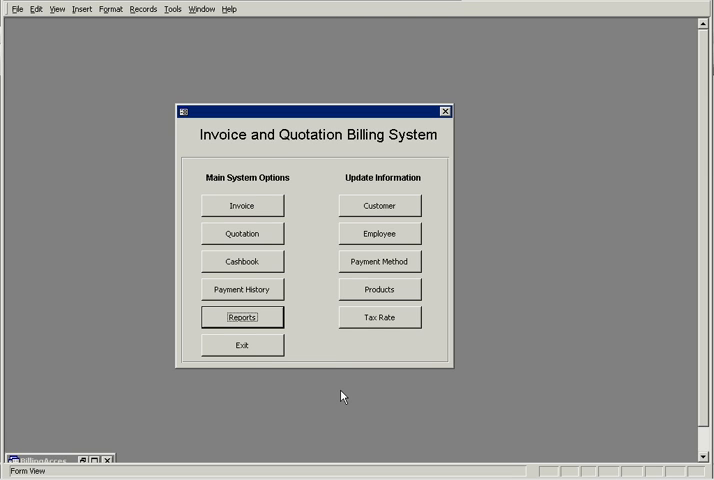